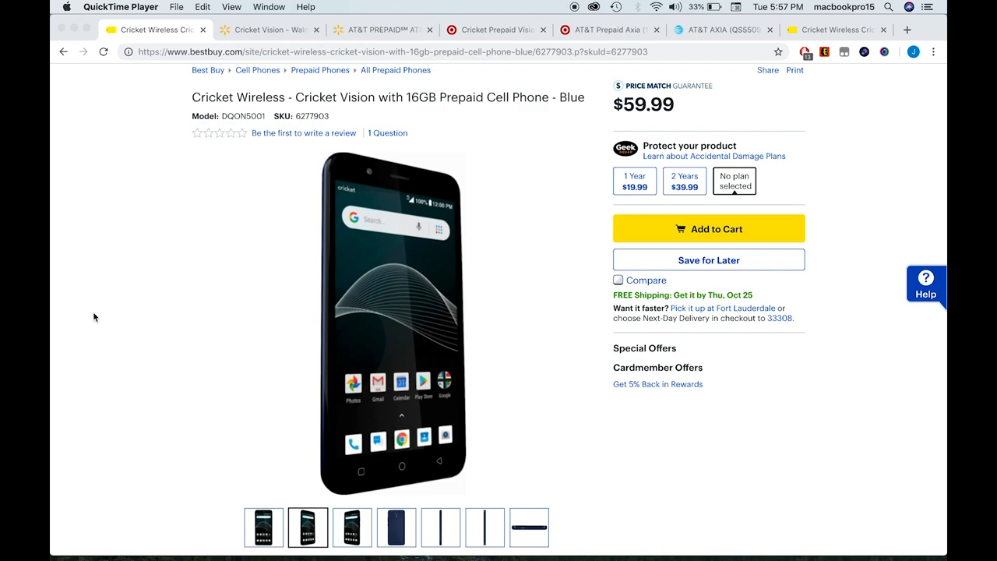
mouse_move(327, 156)
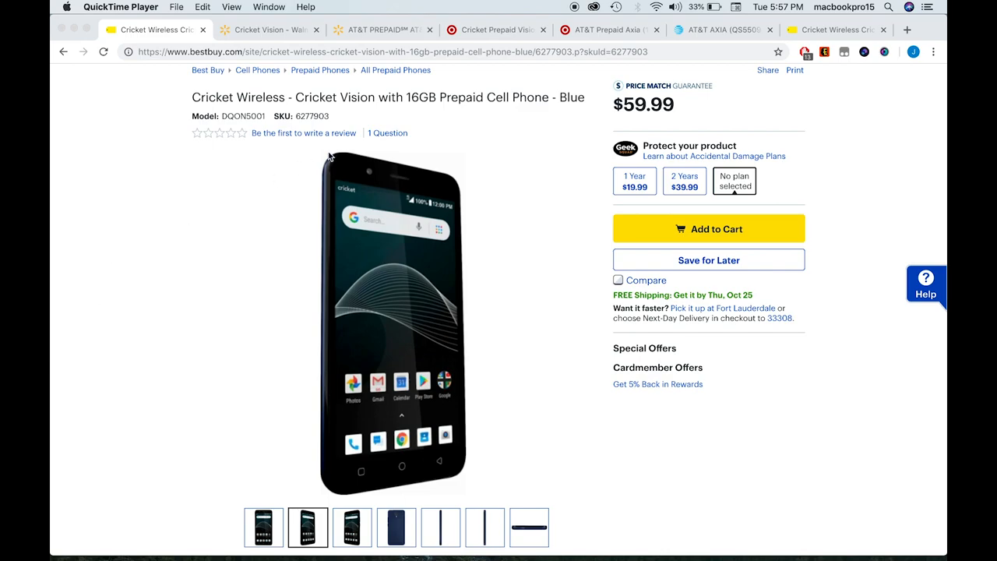
- Compare Target's $49.99 AT&T Prepaid Axia with Walmart's $49.00 Axia listing
click(608, 30)
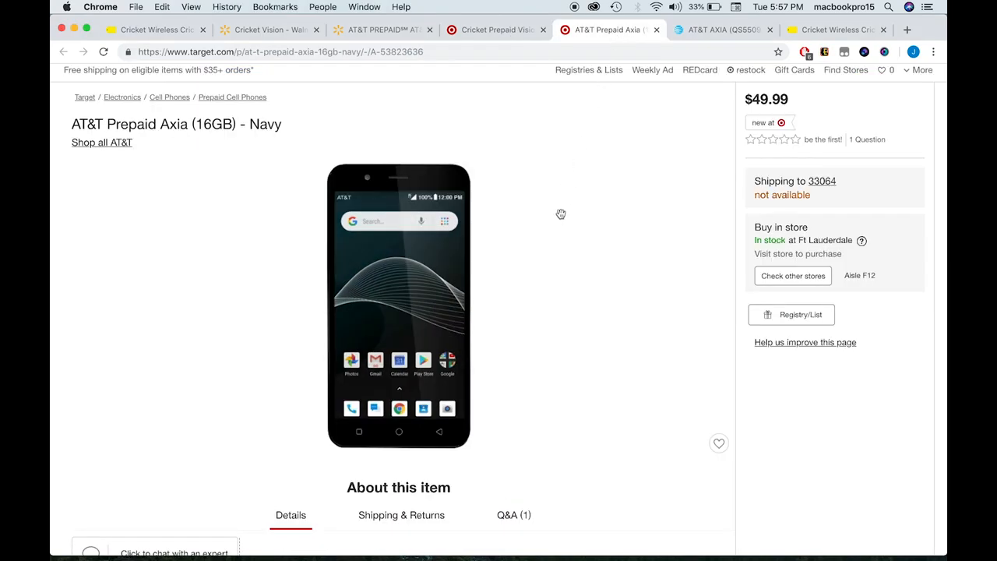
mouse_move(552, 274)
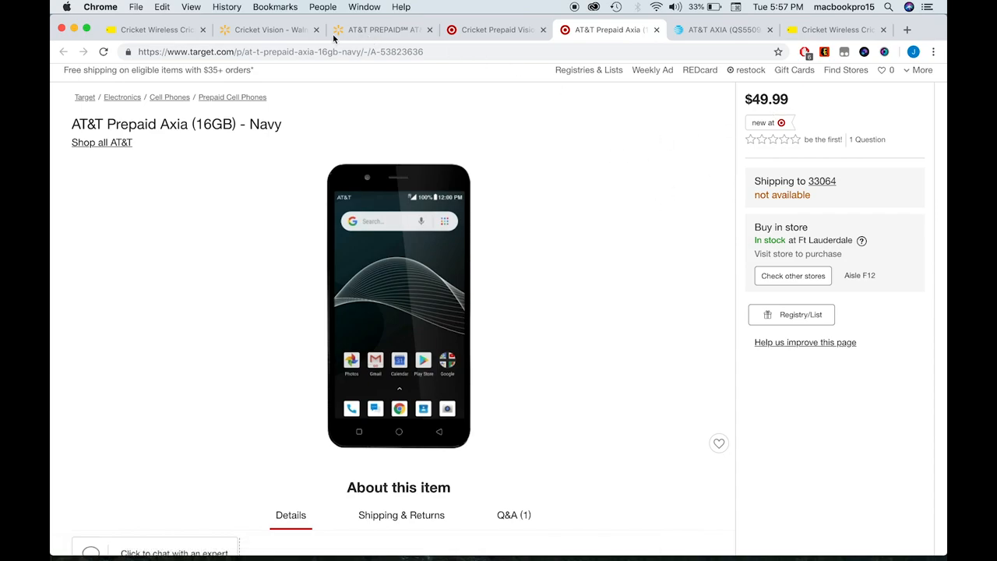
click(380, 31)
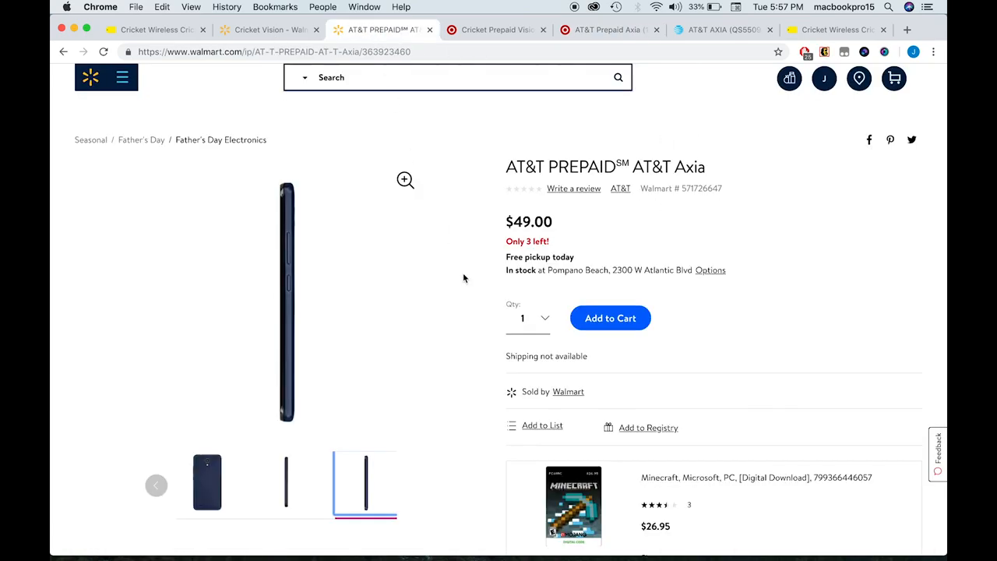
mouse_move(452, 308)
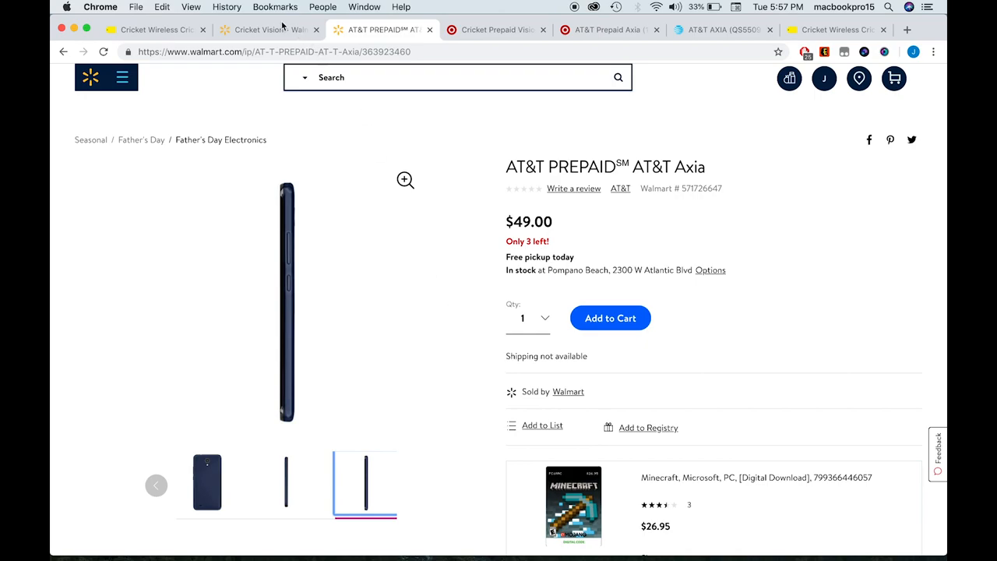
- View Walmart's $67.99 out-of-stock Cricket Vision listing
click(269, 29)
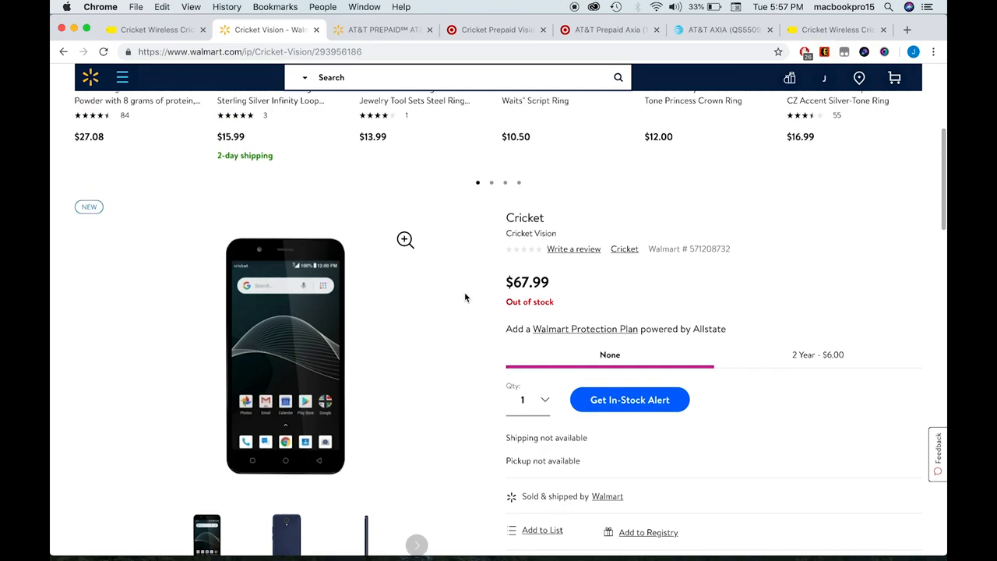
mouse_move(551, 265)
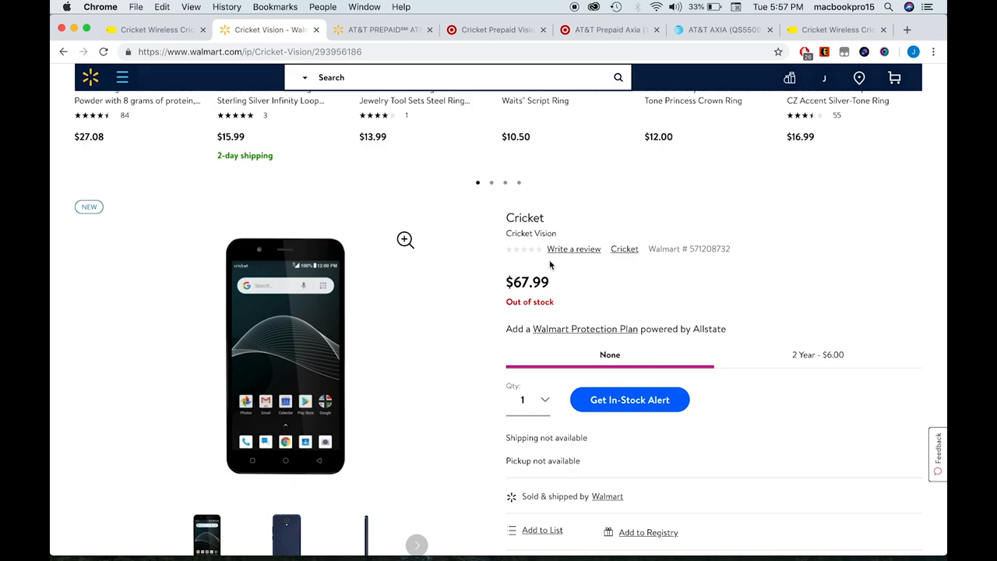
mouse_move(569, 291)
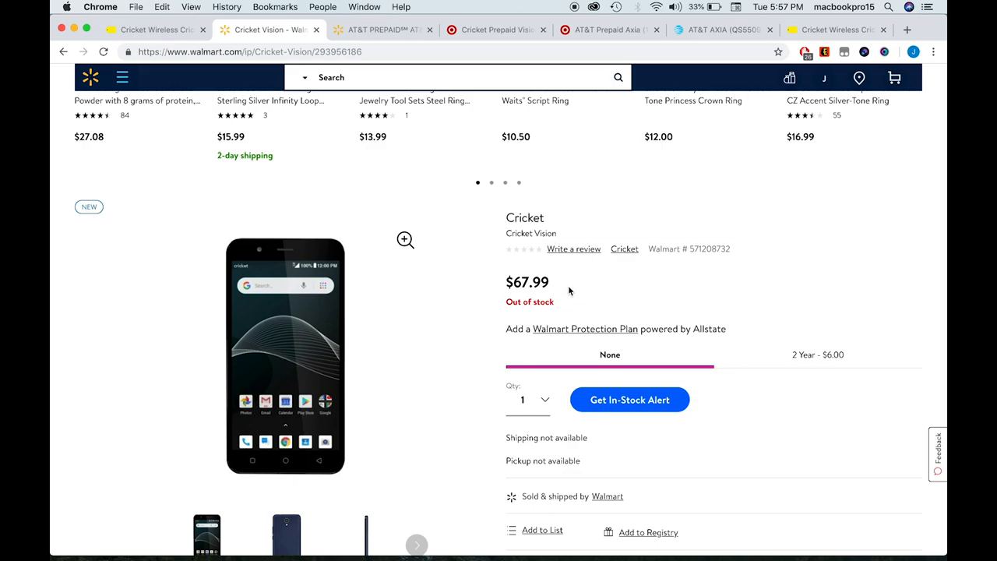
mouse_move(456, 274)
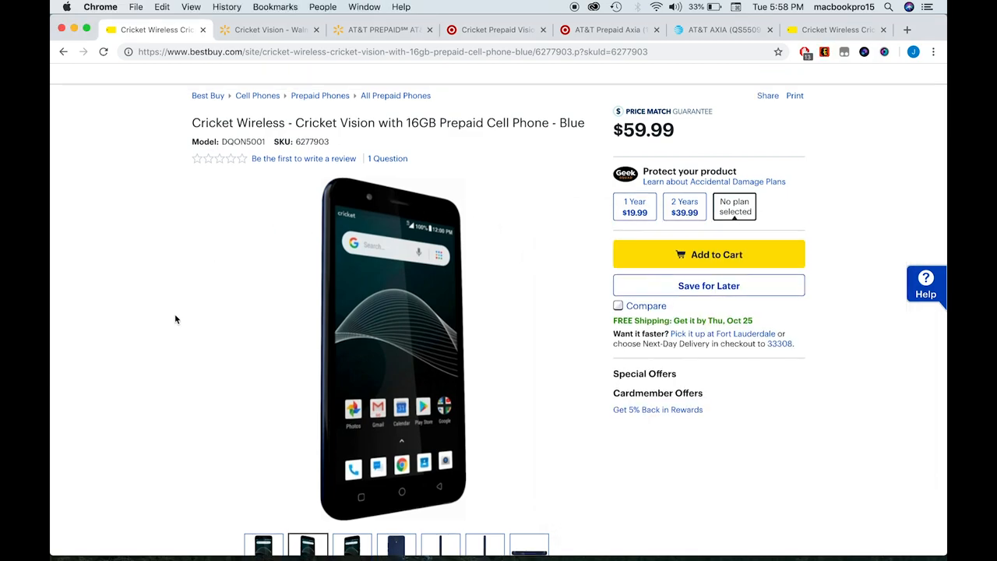
mouse_move(171, 327)
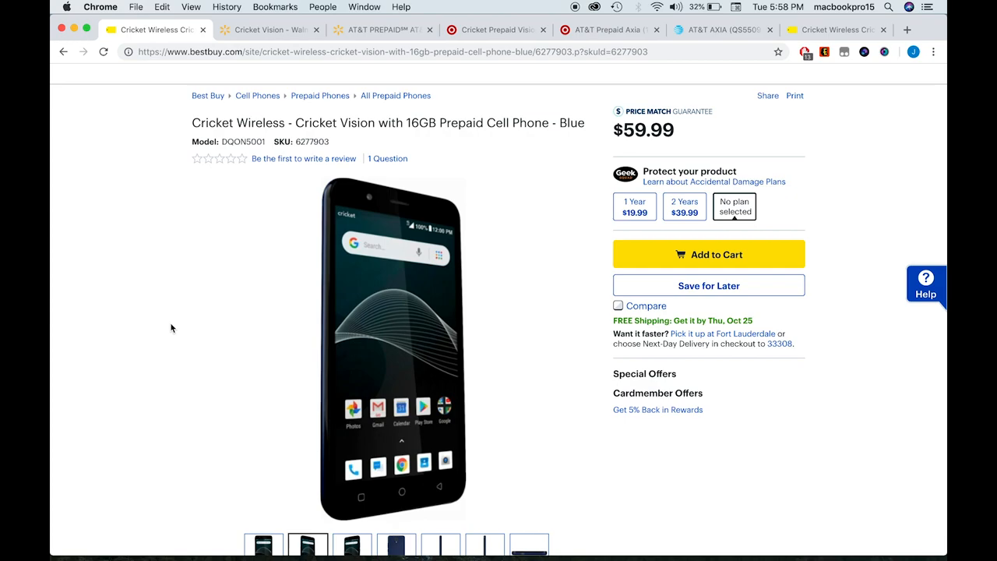
key(cmd+tab)
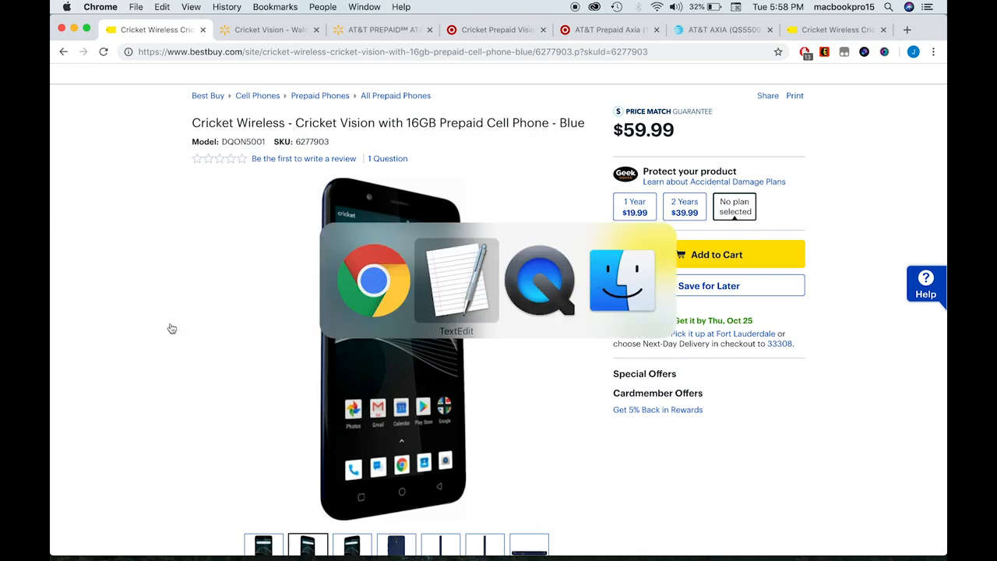
click(456, 280)
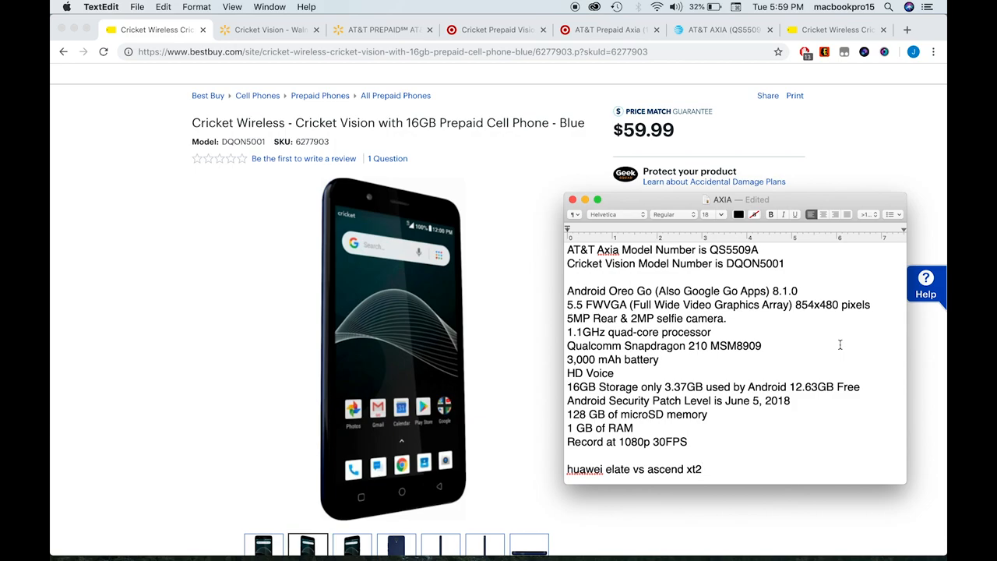
click(703, 469)
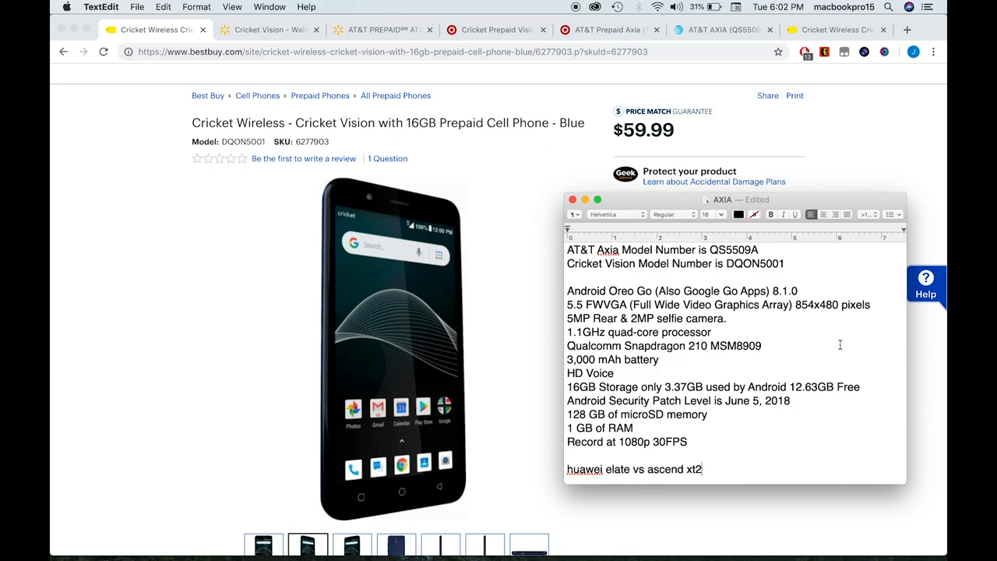
mouse_move(465, 152)
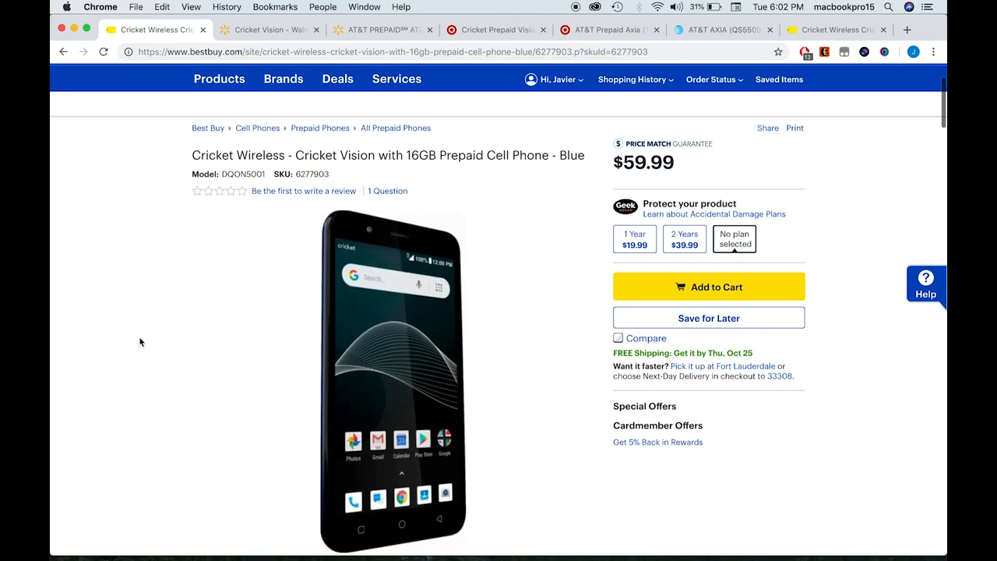
scroll(down, 3)
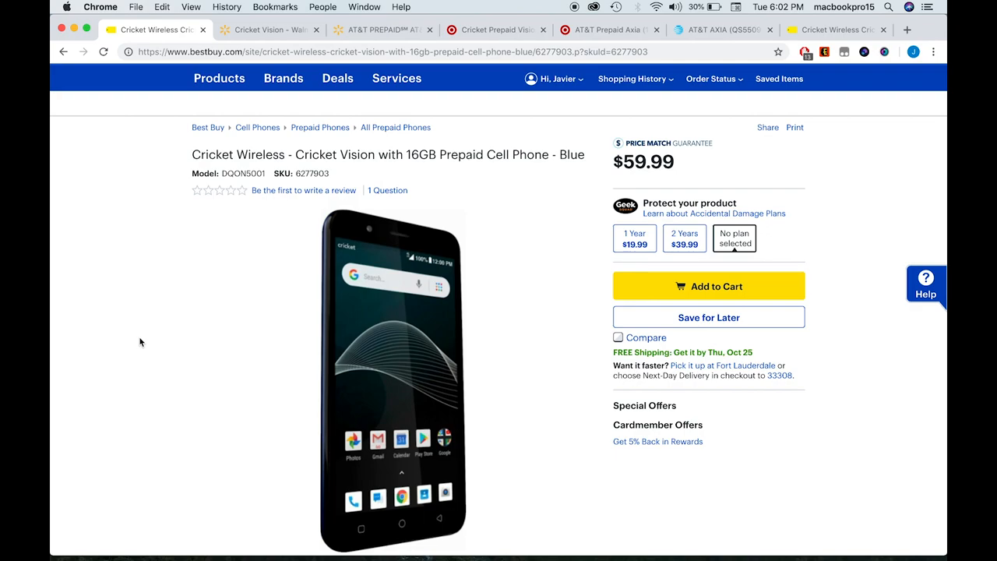
mouse_move(861, 165)
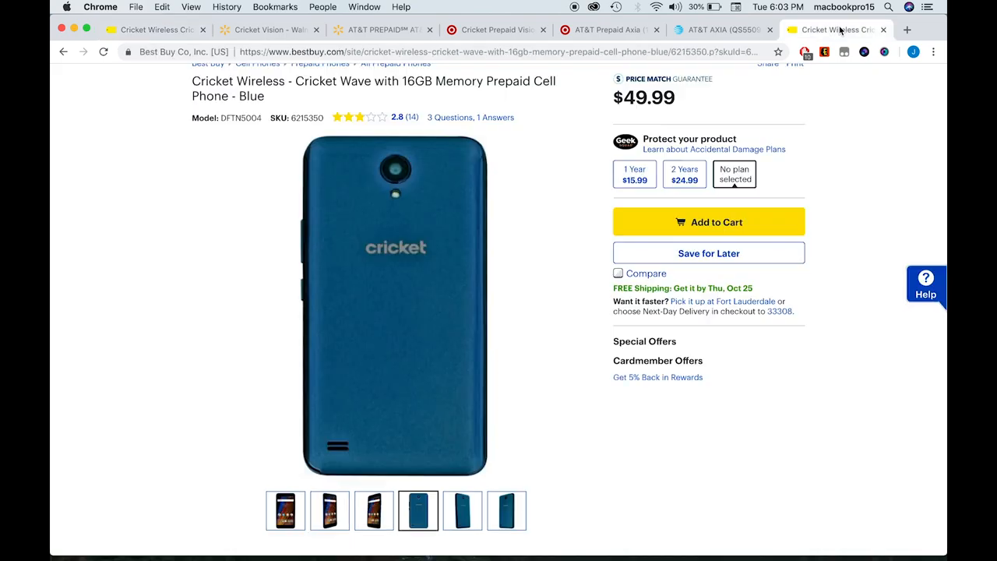
mouse_move(326, 99)
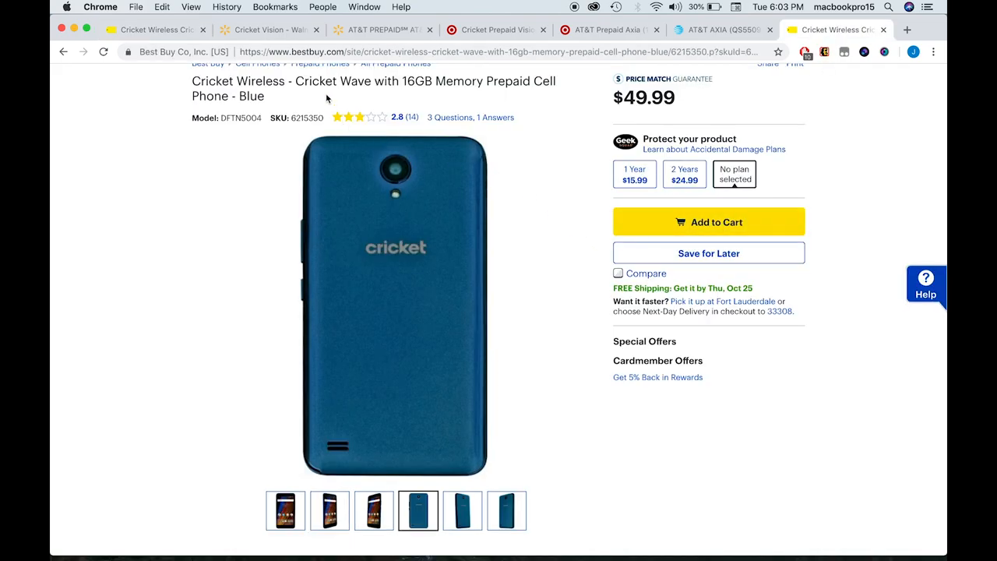
mouse_move(568, 208)
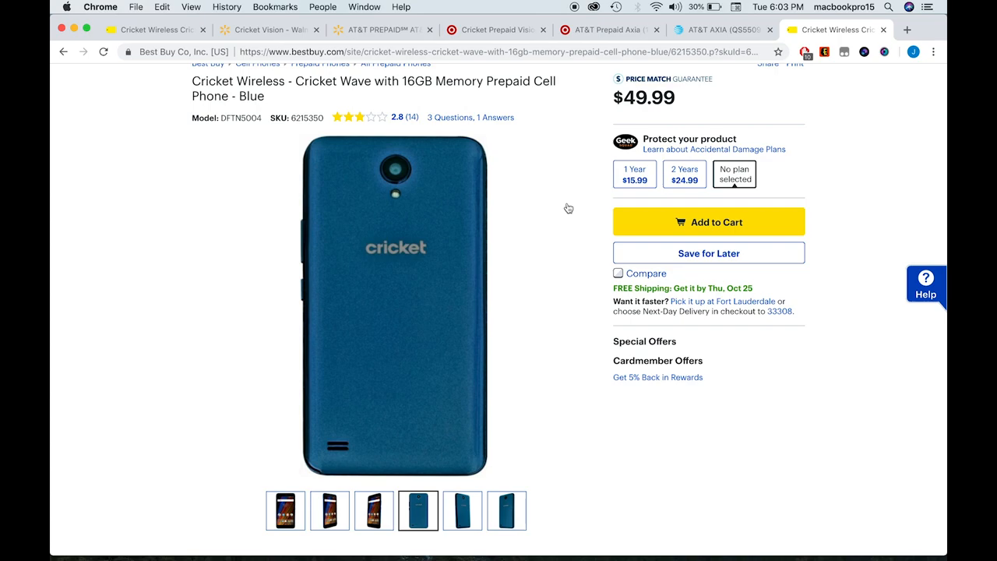
mouse_move(561, 310)
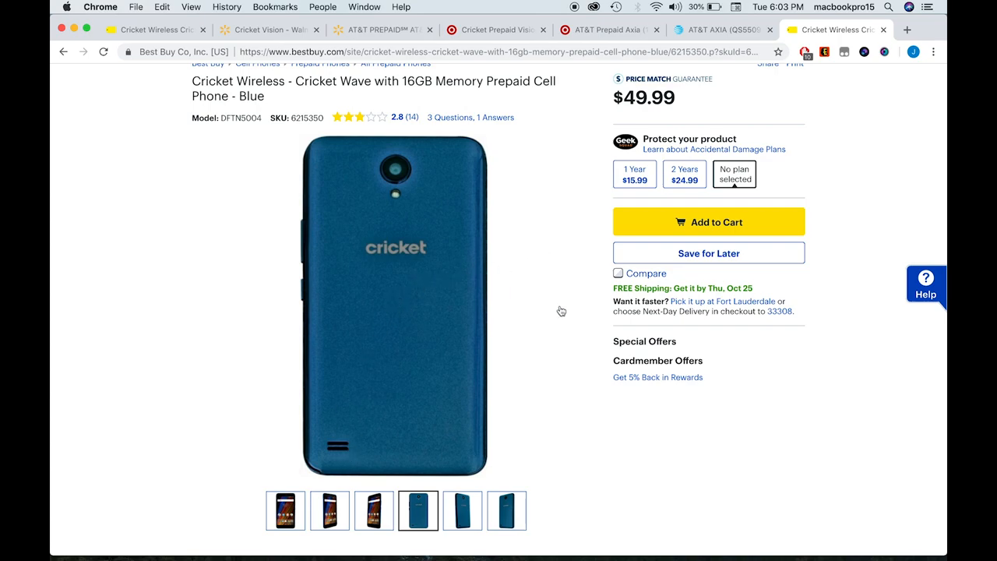
mouse_move(565, 315)
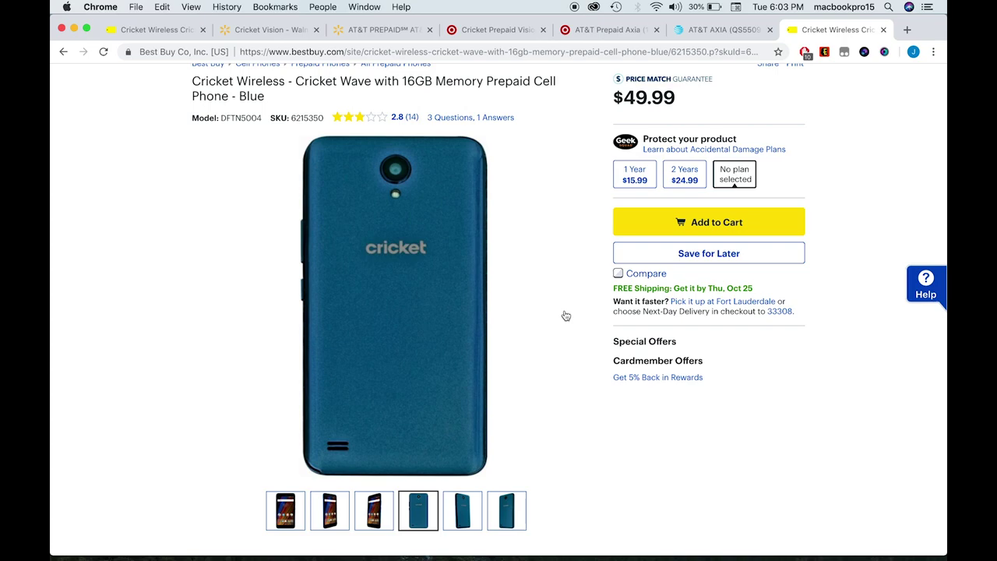
mouse_move(568, 334)
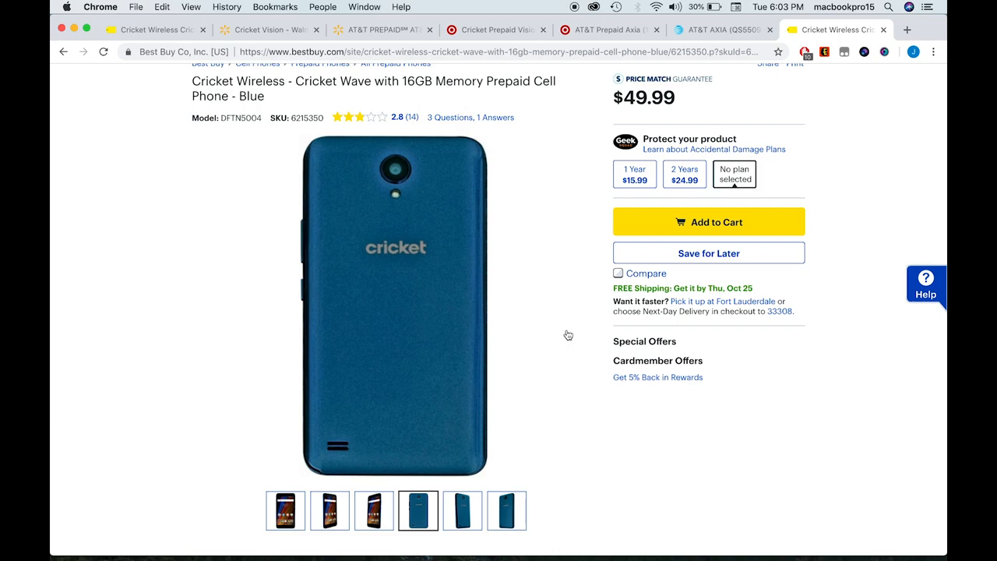
mouse_move(339, 452)
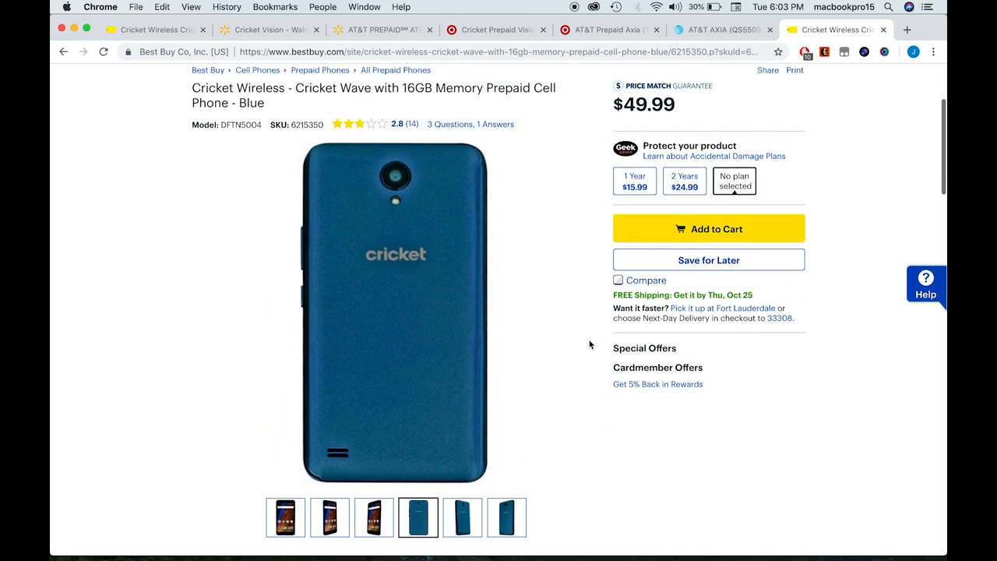
- Move from Best Buy's Cricket Wave through Walmart's Cricket Vision to its $49.00 AT&T Axia listing
scroll(up, 3)
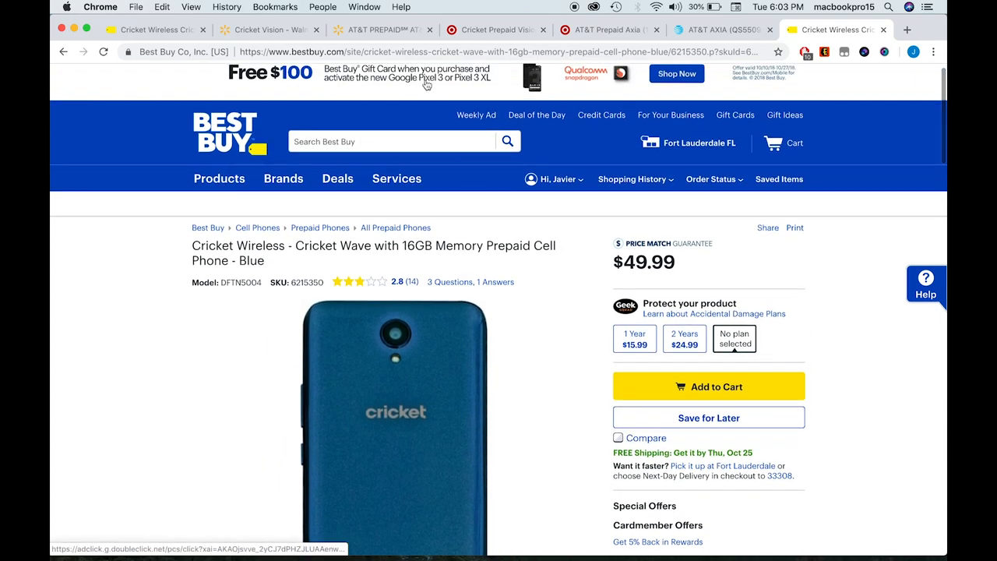
click(269, 30)
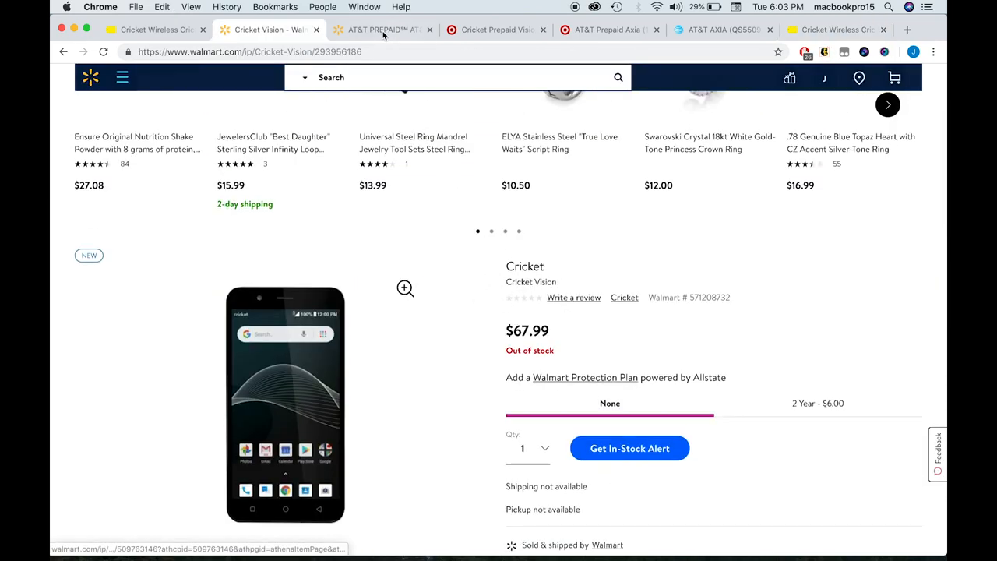
click(382, 30)
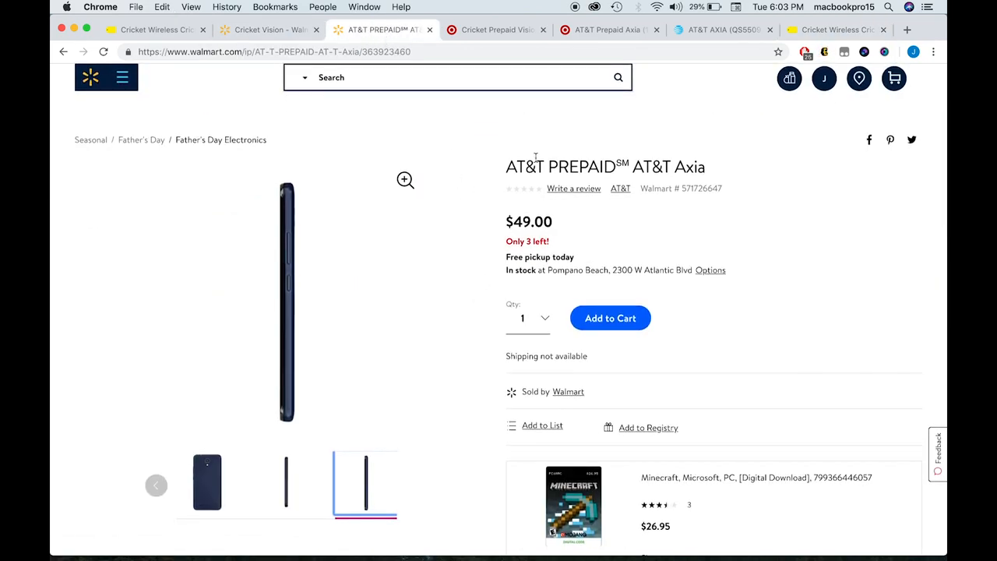